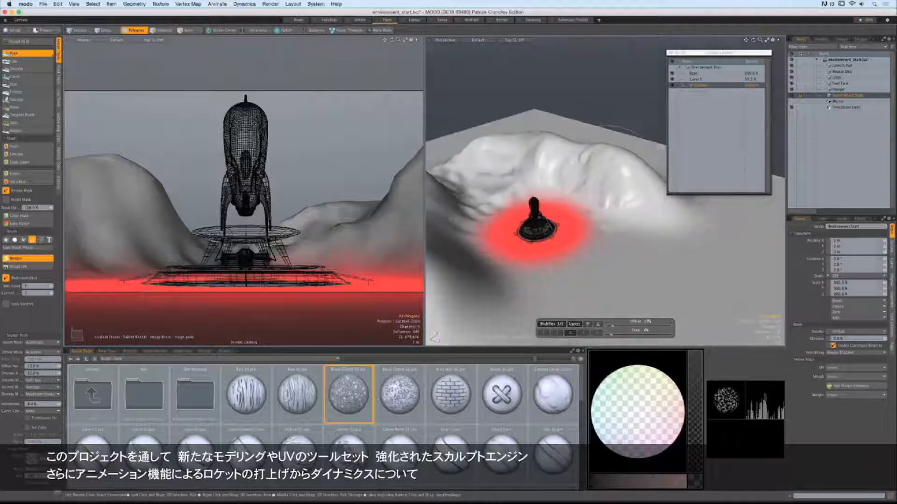
Open the rocket scene and bring up the Fusion Qbic preset shape library over the nozzle.
{"action": "left_click", "coordinate": [469, 19]}
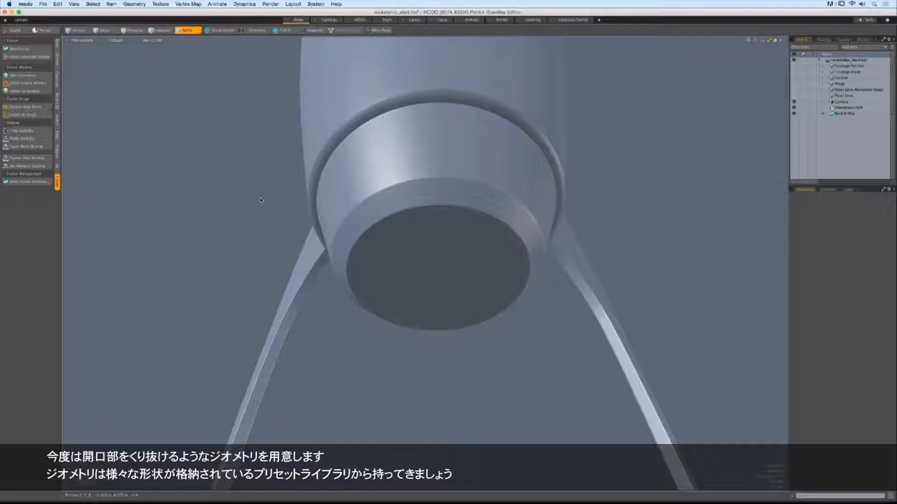
{"action": "mouse_move", "coordinate": [133, 133]}
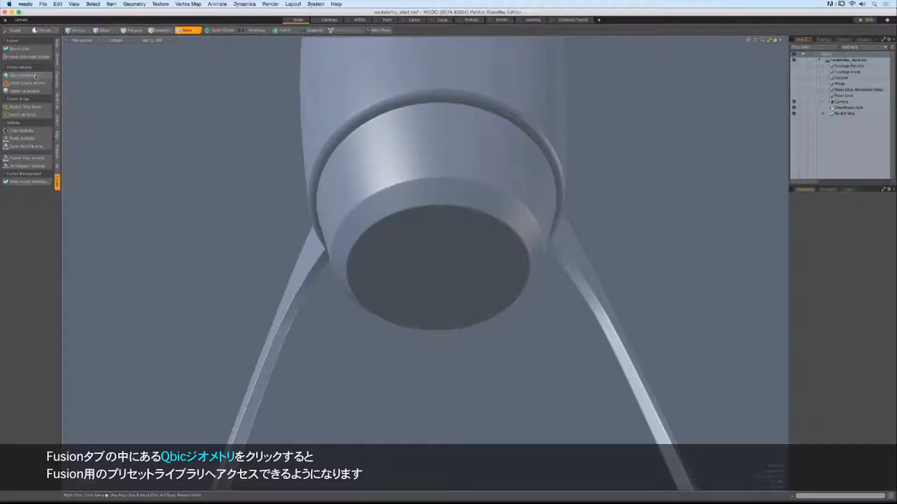
{"action": "left_click", "coordinate": [22, 75]}
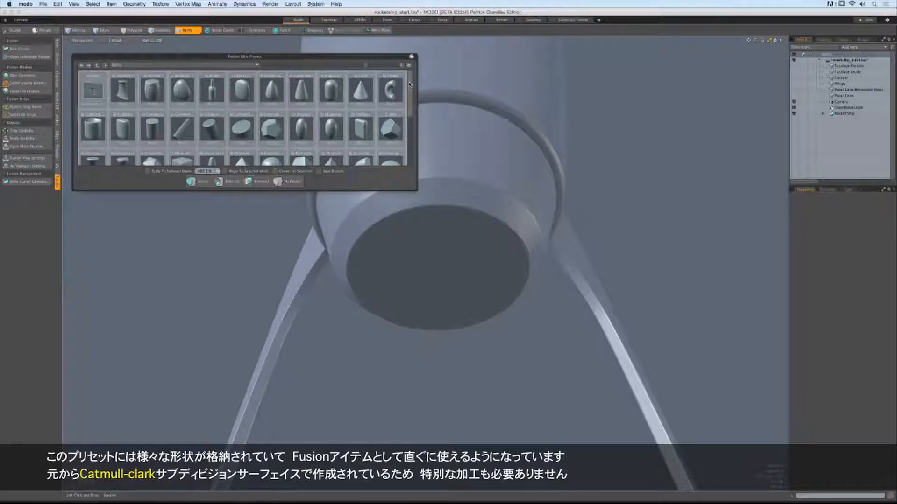
Add the cylinder preset from the Fusion Qbic library to the scene.
{"action": "scroll", "scroll_direction": "down", "scroll_amount": 3}
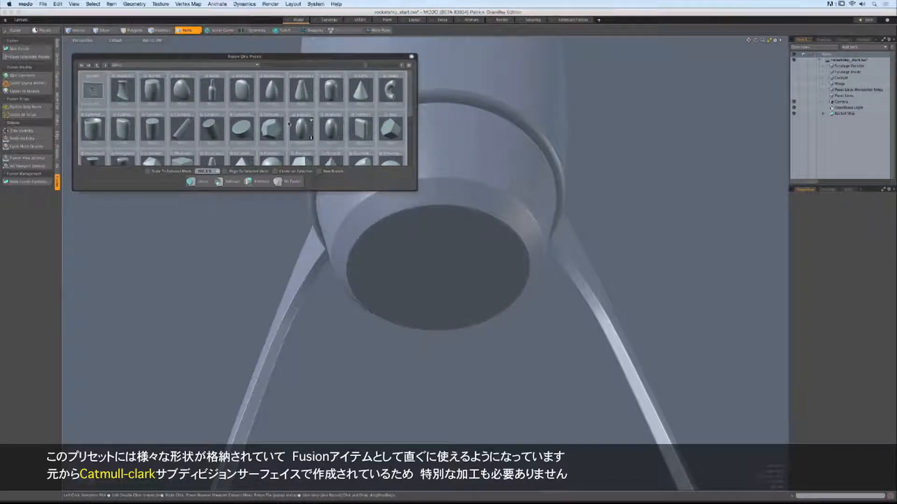
{"action": "mouse_move", "coordinate": [302, 132]}
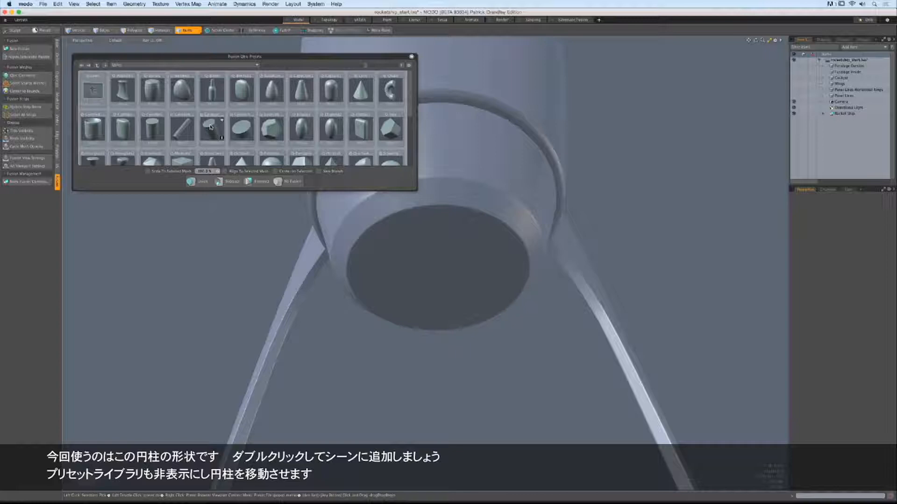
{"action": "double_click", "coordinate": [211, 128]}
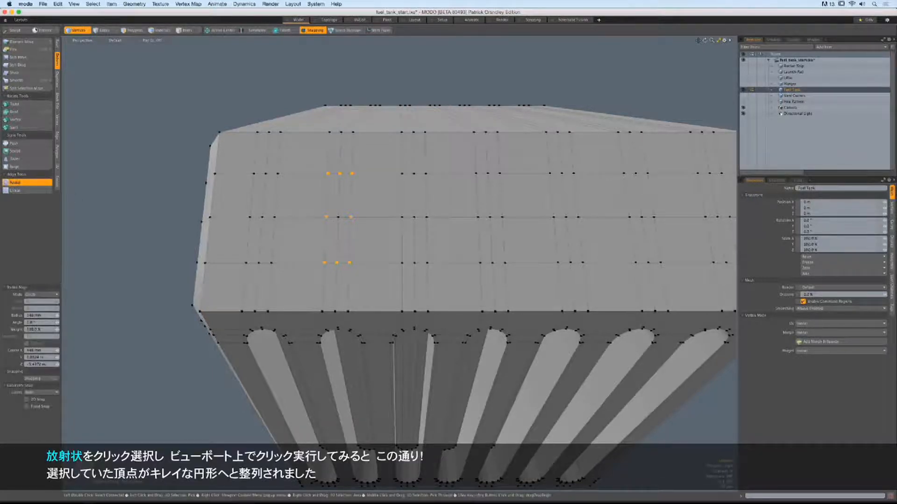
Align the selected fuel tank vertices into a circle with the Radial Align tool.
{"action": "left_click", "coordinate": [338, 216]}
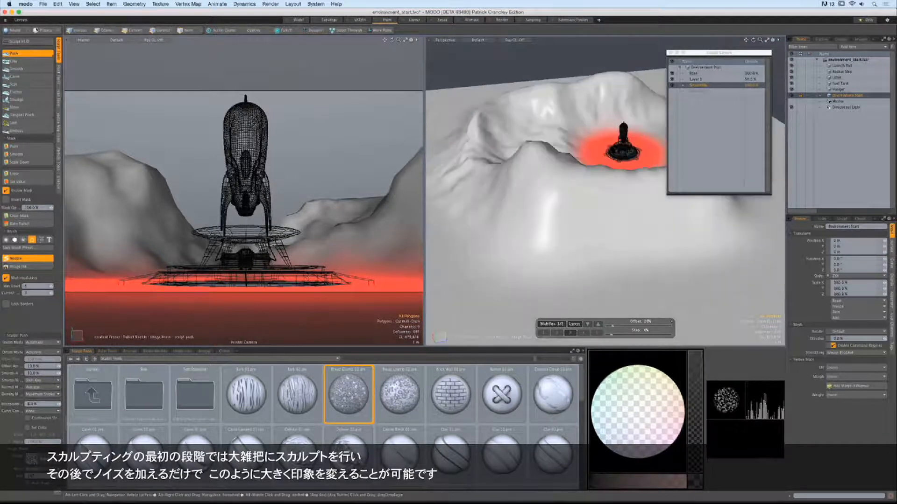
Sculpt a noise brush preset onto the terrain around the launch pad.
{"action": "left_click", "coordinate": [135, 30]}
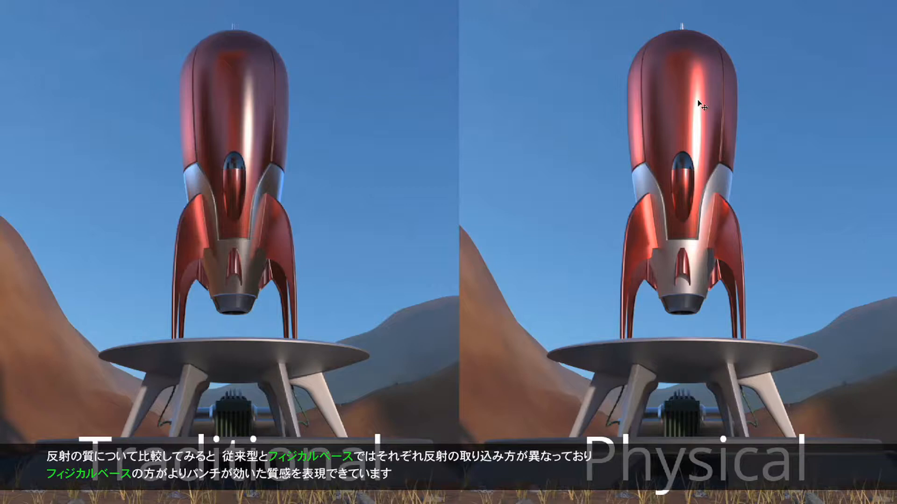
{"action": "mouse_move", "coordinate": [224, 215]}
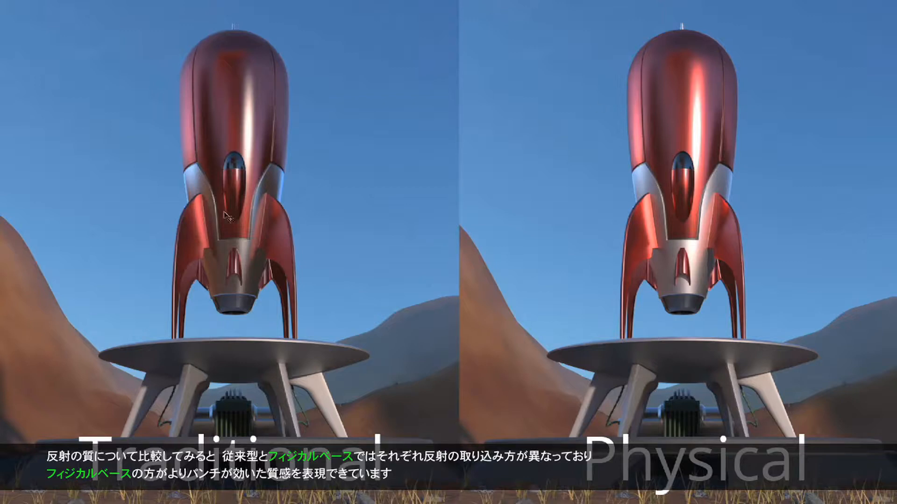
{"action": "mouse_move", "coordinate": [198, 194]}
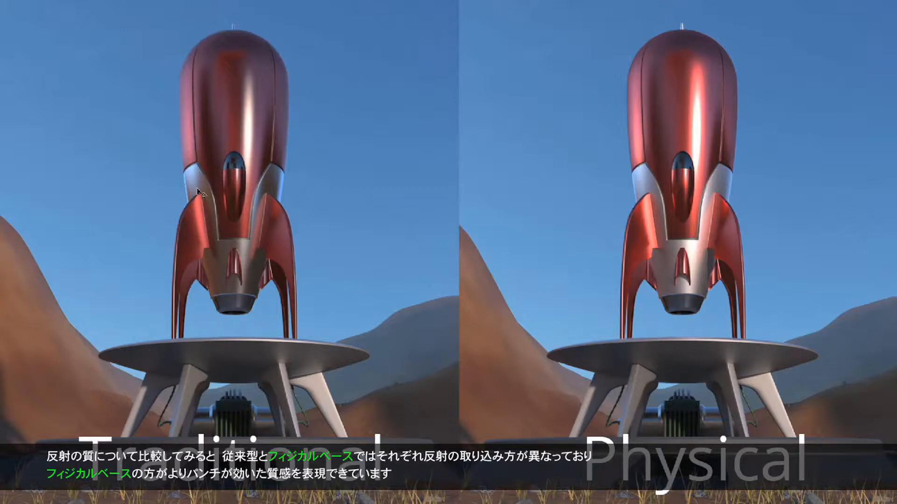
{"action": "mouse_move", "coordinate": [641, 174]}
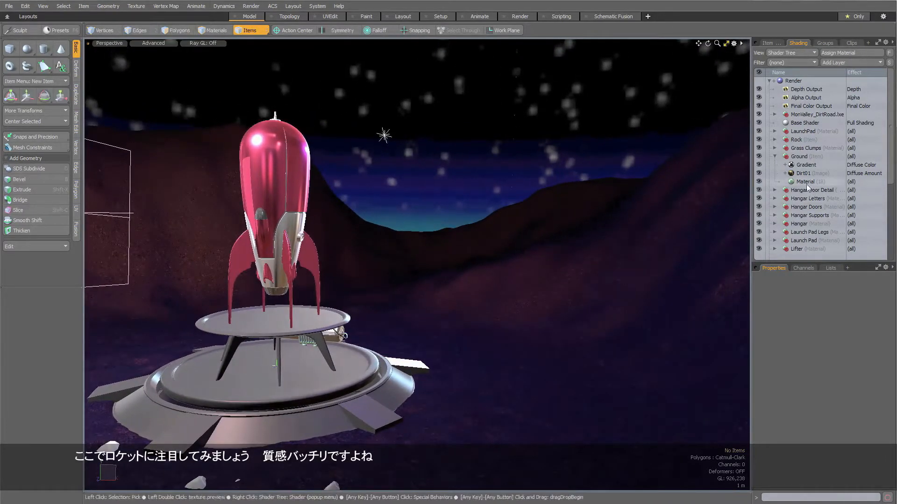
Show the properties of the Ground item's Material layer in the Shader Tree.
{"action": "left_click", "coordinate": [805, 181]}
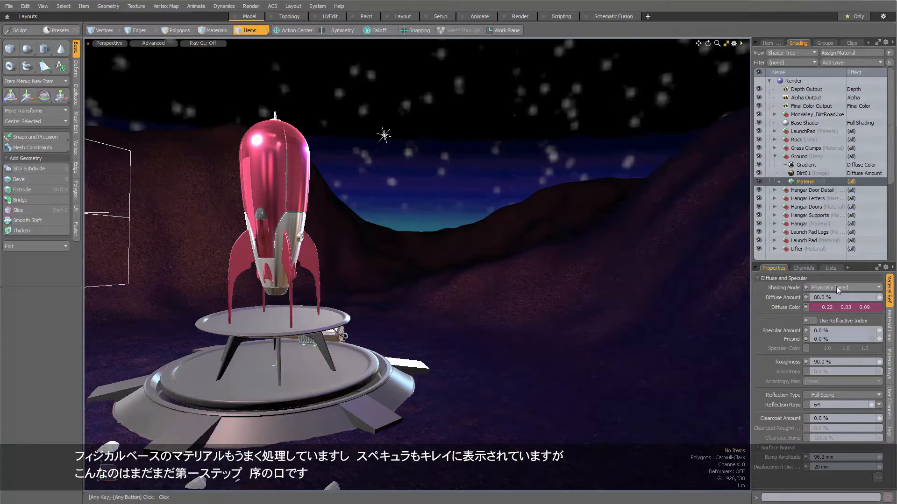